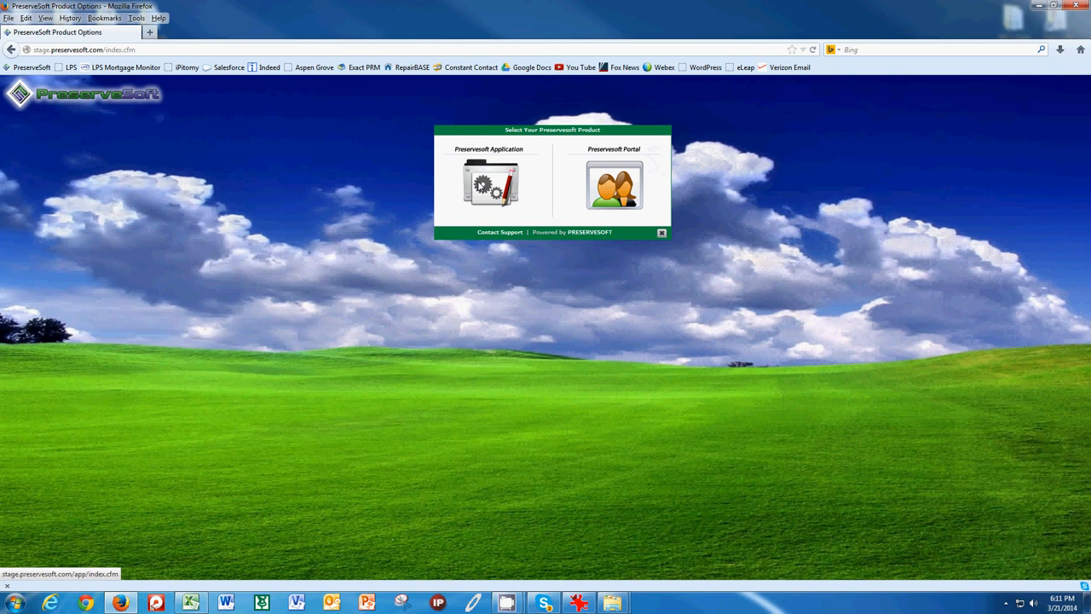
pyautogui.moveTo(618, 185)
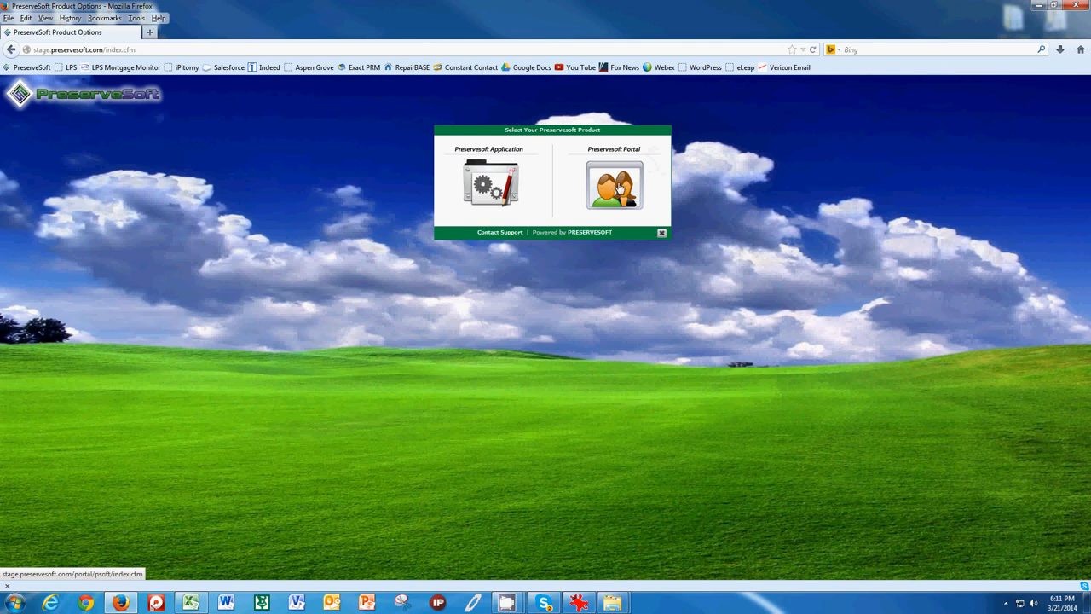
# - Enter the Preservesoft Portal and bring up the Edit Your Account form
pyautogui.click(613, 185)
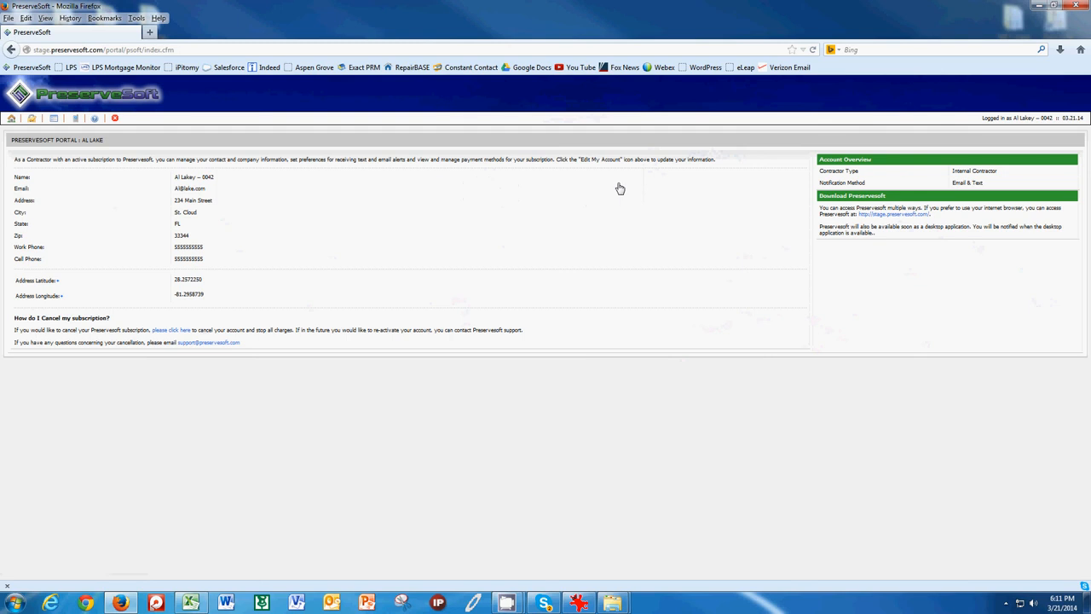
pyautogui.click(32, 118)
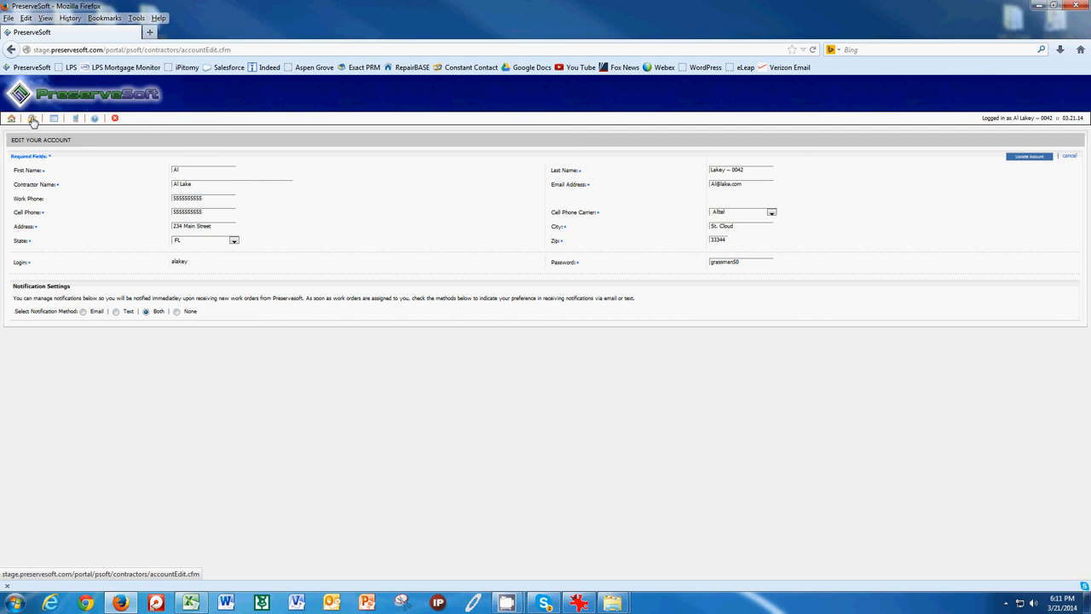
pyautogui.moveTo(385, 228)
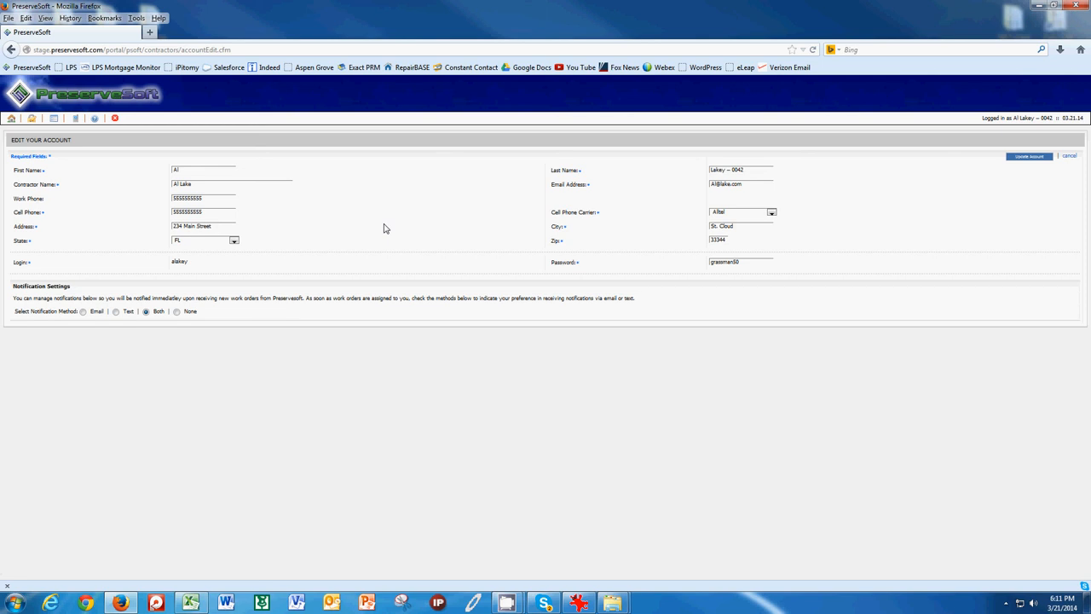
pyautogui.moveTo(735, 217)
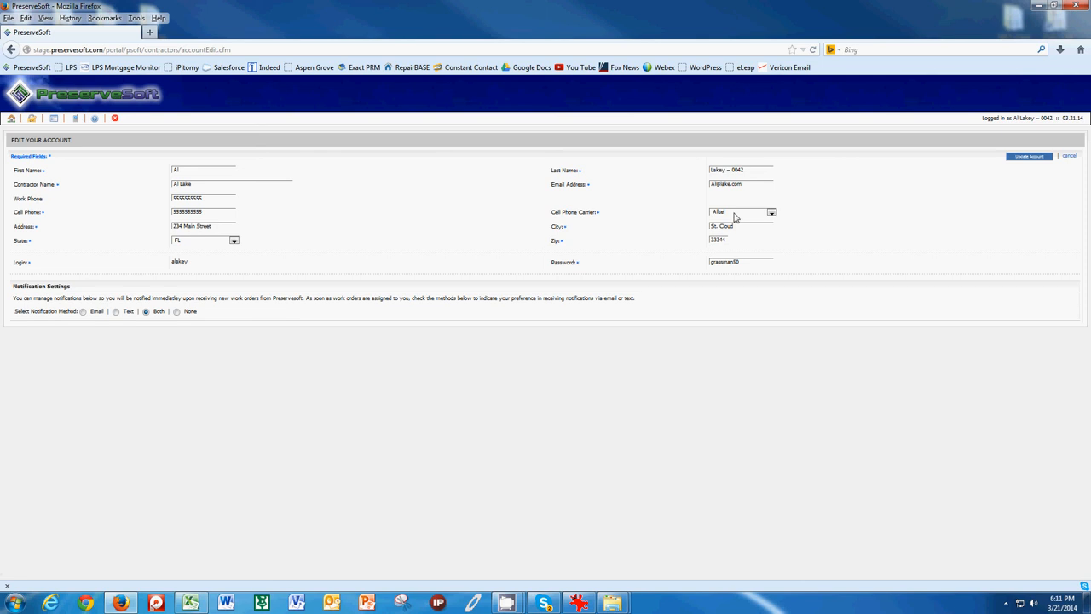
pyautogui.moveTo(662, 220)
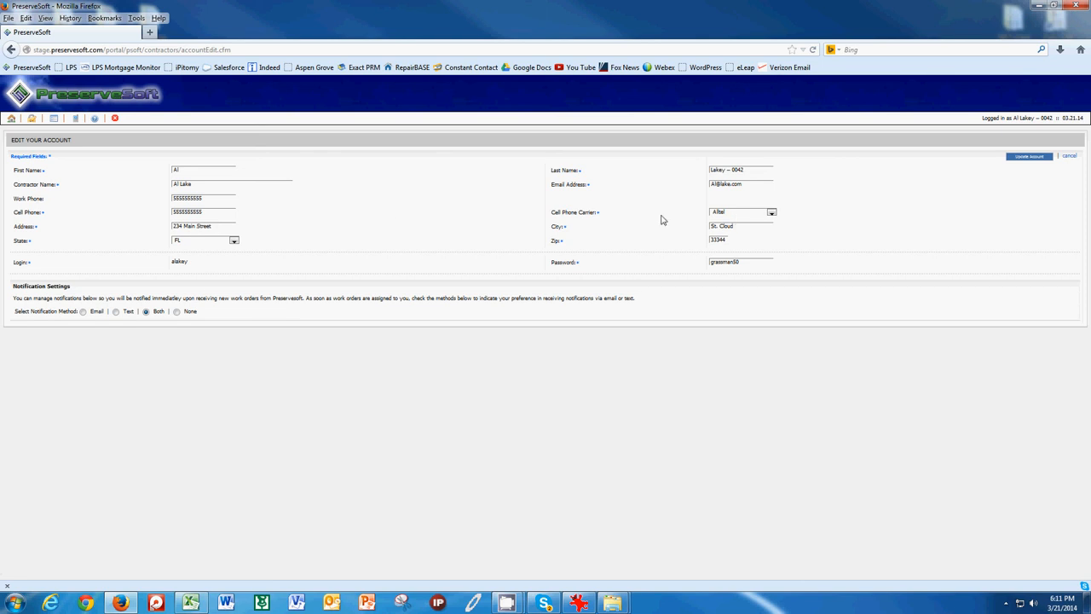